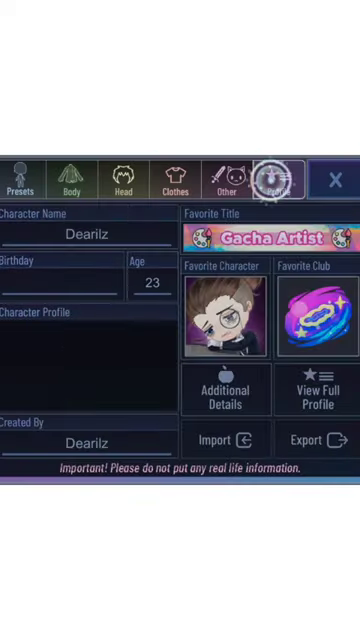
Step: Hide the body, face and other parts so only the pink-haired head remains
click(228, 176)
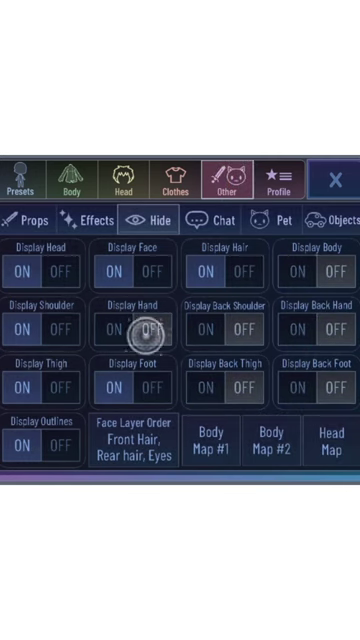
click(124, 172)
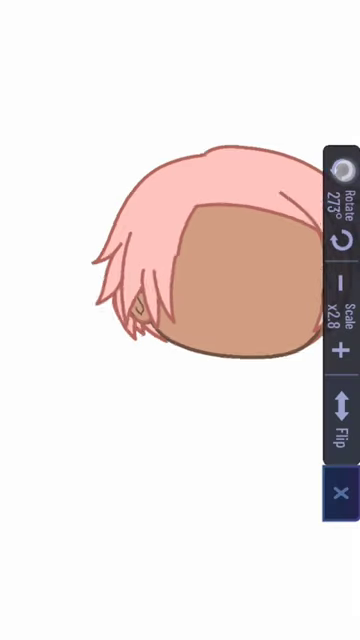
Step: Select Front Hair under Head Adjust to show its position, scale and rotation
click(336, 488)
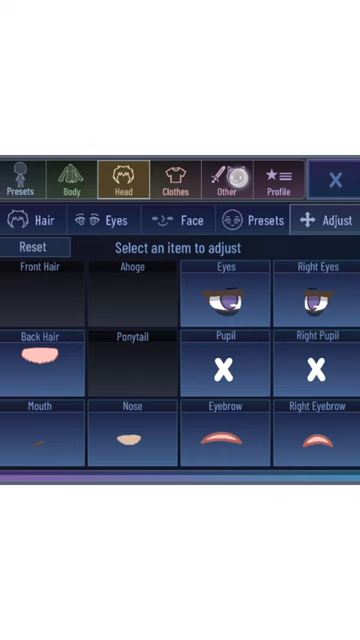
click(230, 178)
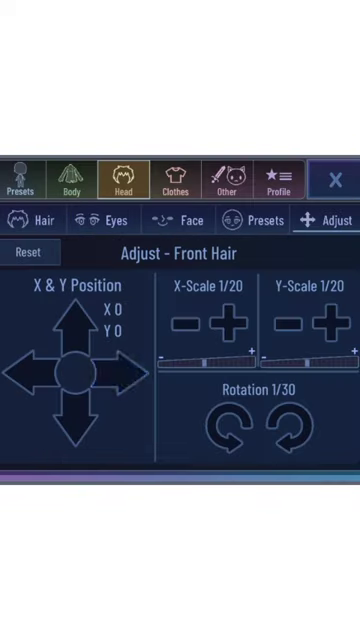
Step: Offset the front hair to X +10 and recolor the head pink to match the hair
click(136, 370)
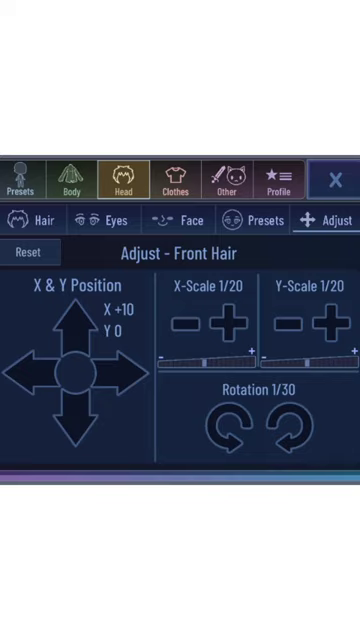
click(70, 178)
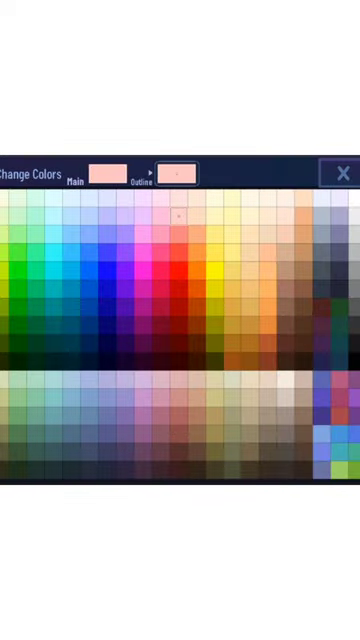
click(338, 172)
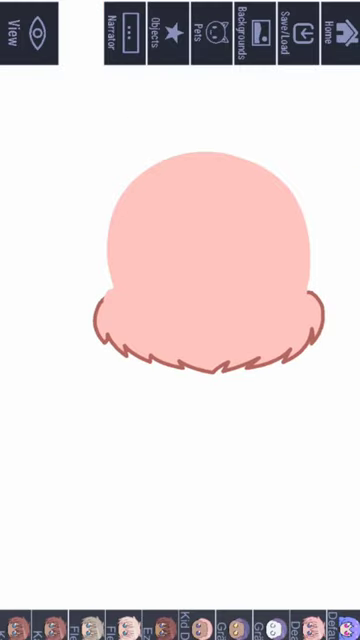